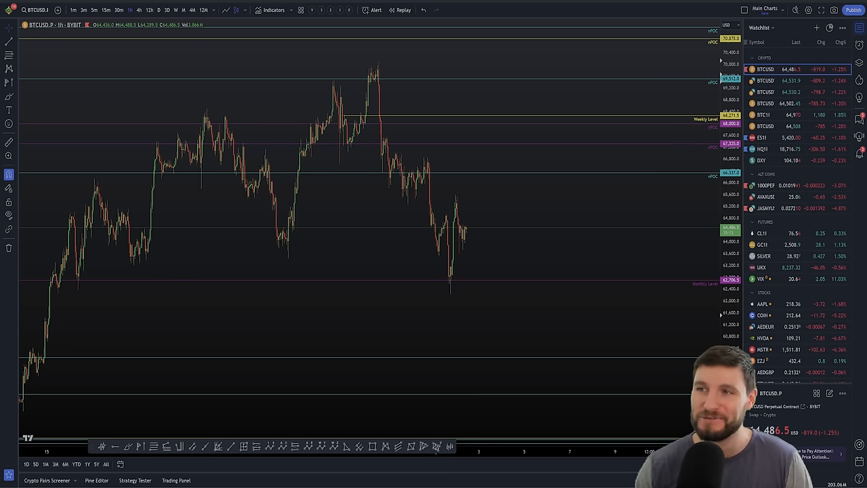
mouse_move(342, 87)
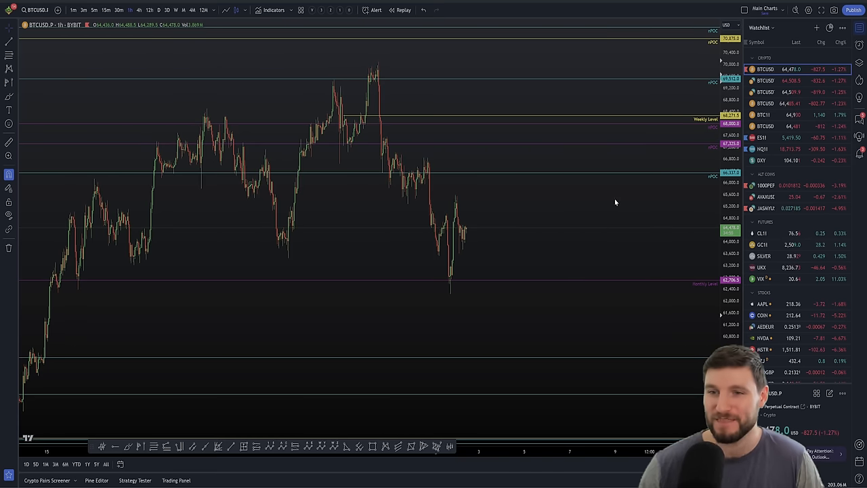
mouse_move(592, 187)
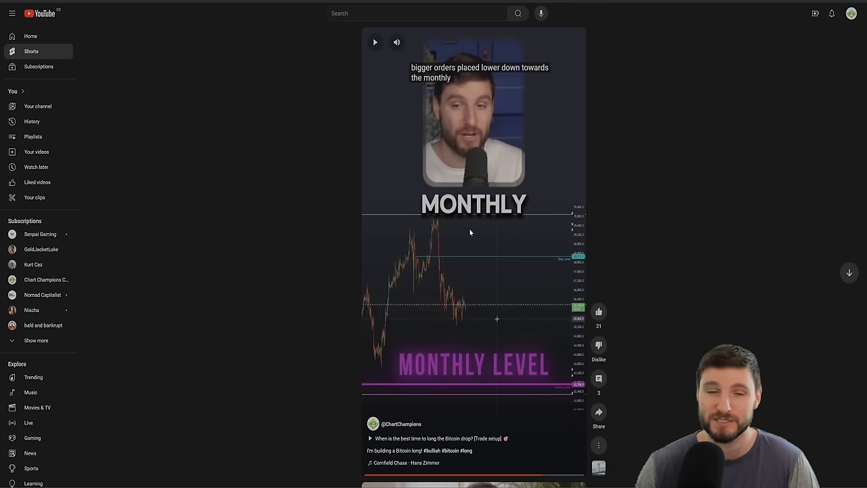
mouse_move(671, 22)
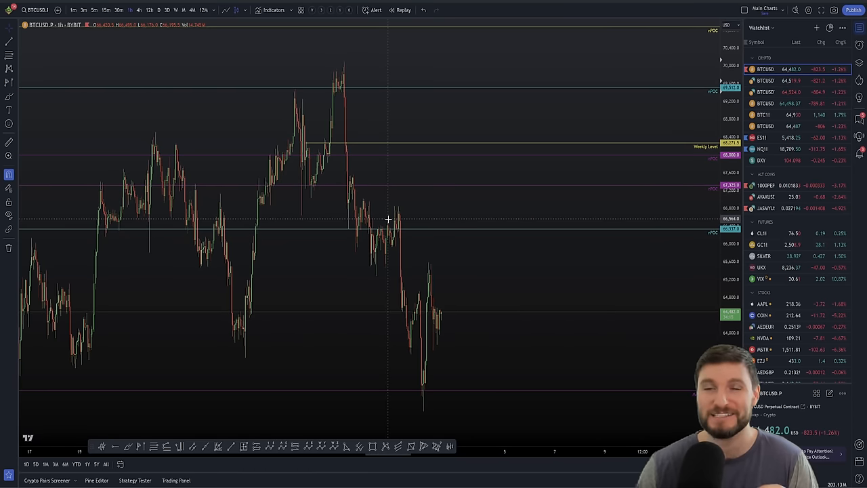
mouse_move(662, 65)
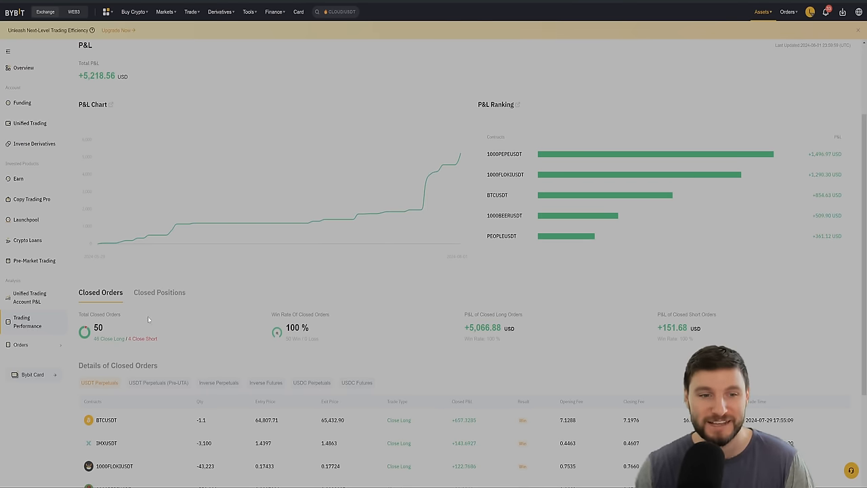
Step: Show Bybit Trading Performance: +5,218.56 USD P&L, 50 closed orders, 100% win rate
double_click(296, 328)
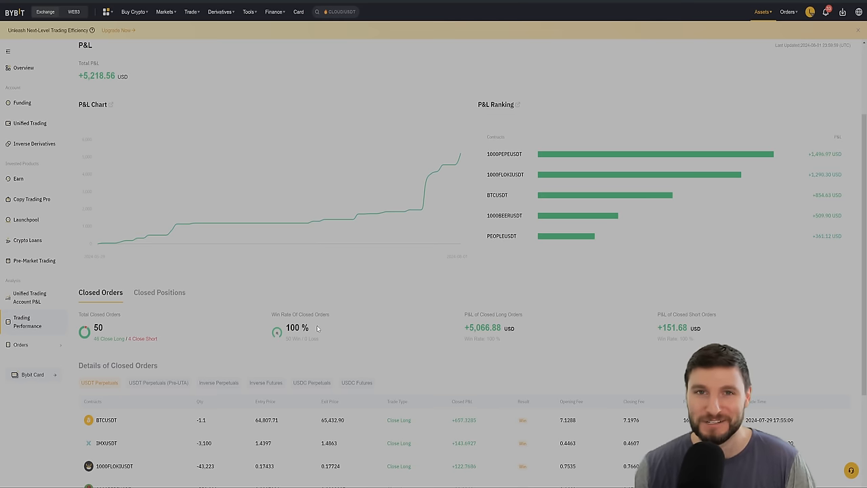
mouse_move(312, 136)
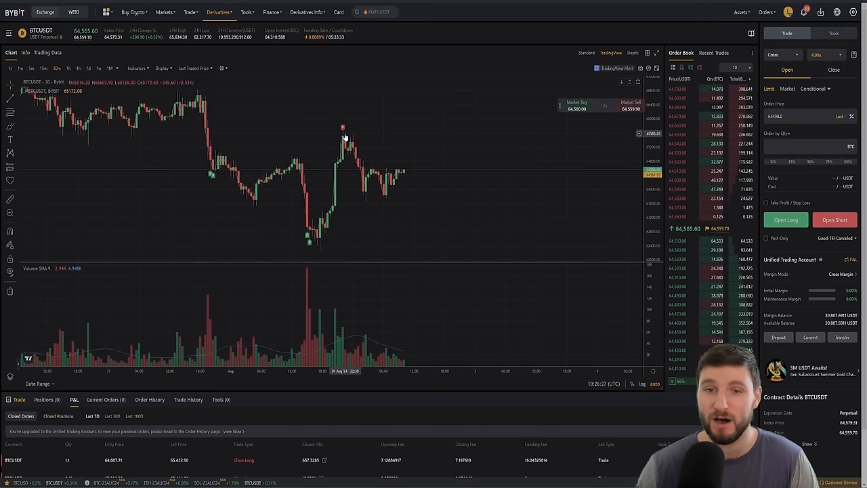
mouse_move(376, 197)
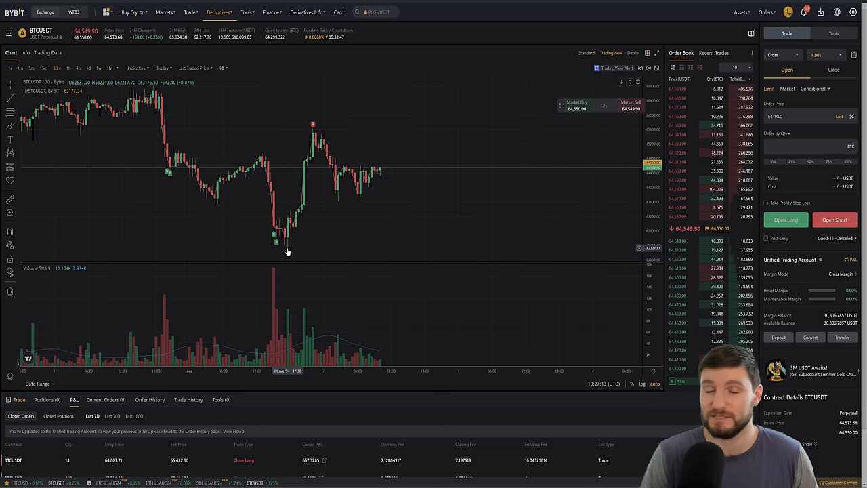
mouse_move(195, 204)
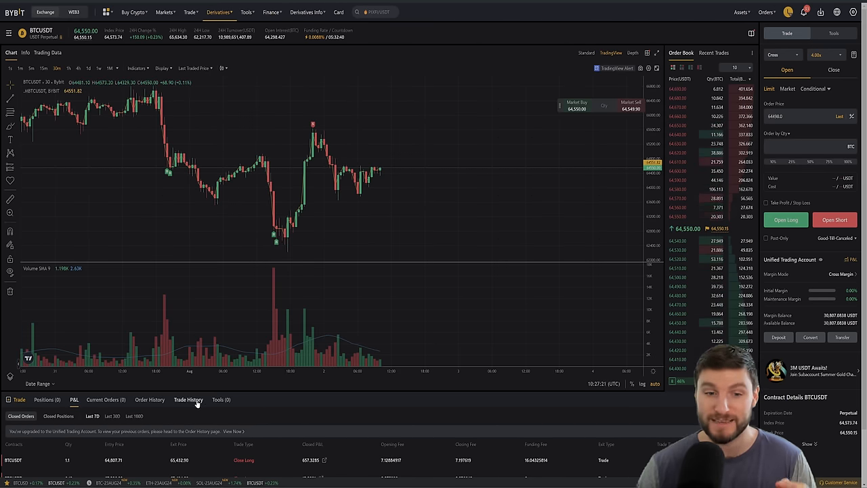
click(189, 399)
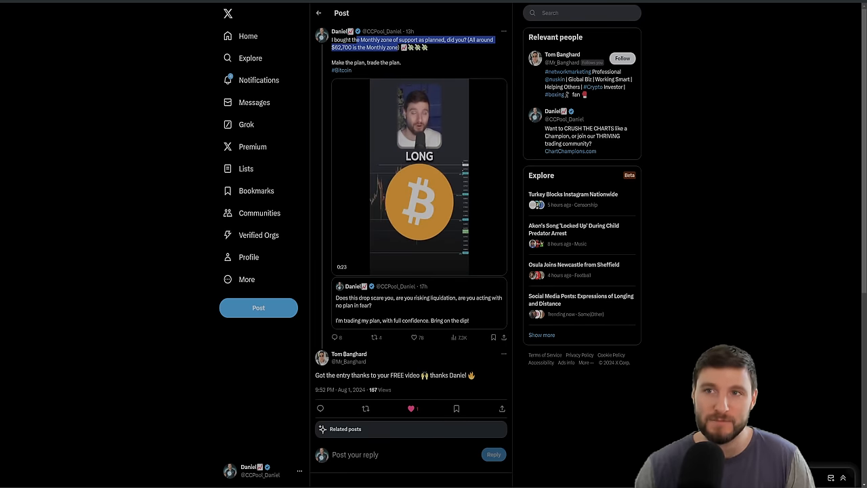
Step: Scroll down the X post to the reply crediting the free video
scroll(down, 3)
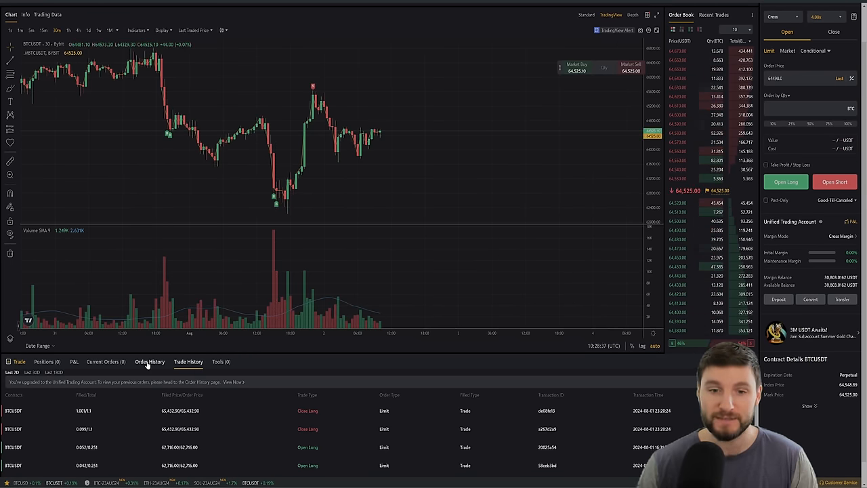
Step: Browse Bybit's Order History and Trade History, then scroll back to Trading Performance
click(149, 361)
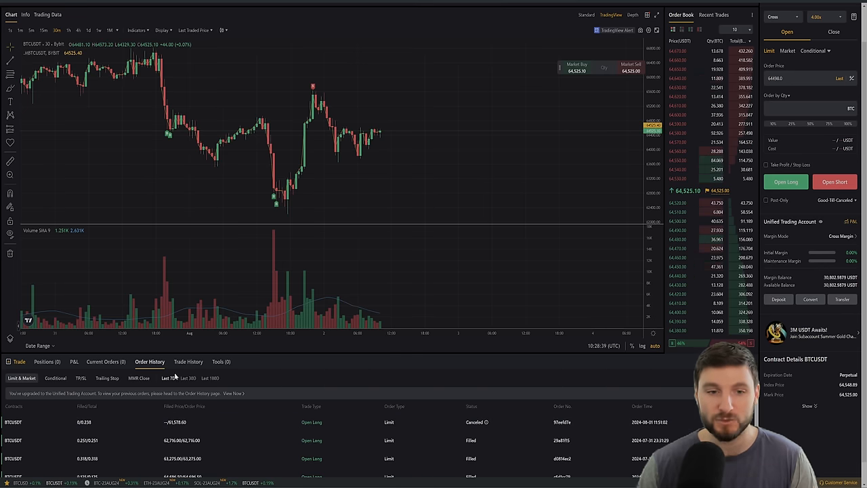
click(188, 361)
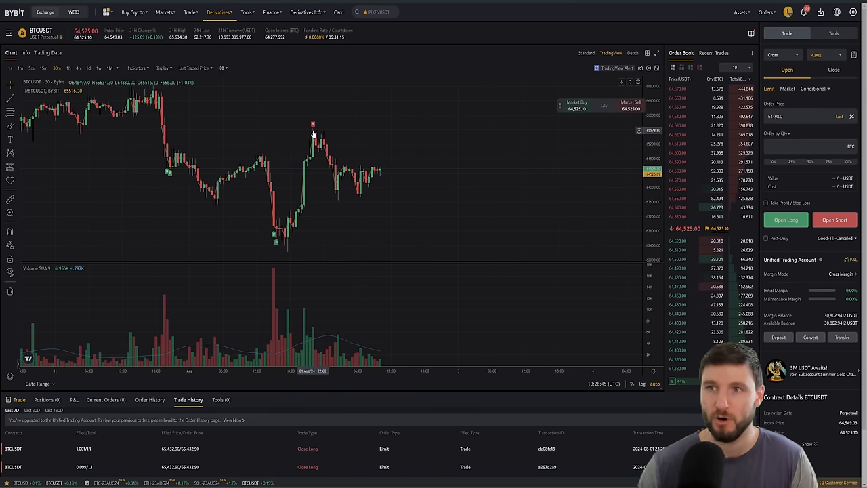
mouse_move(415, 149)
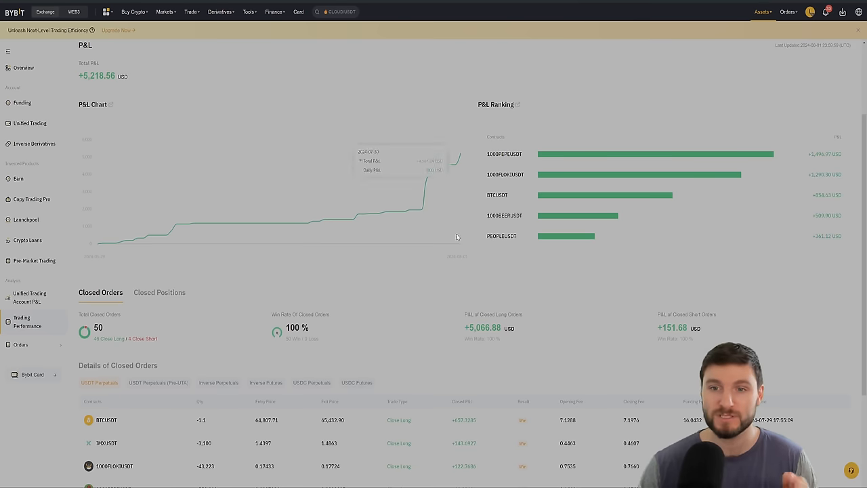
scroll(down, 3)
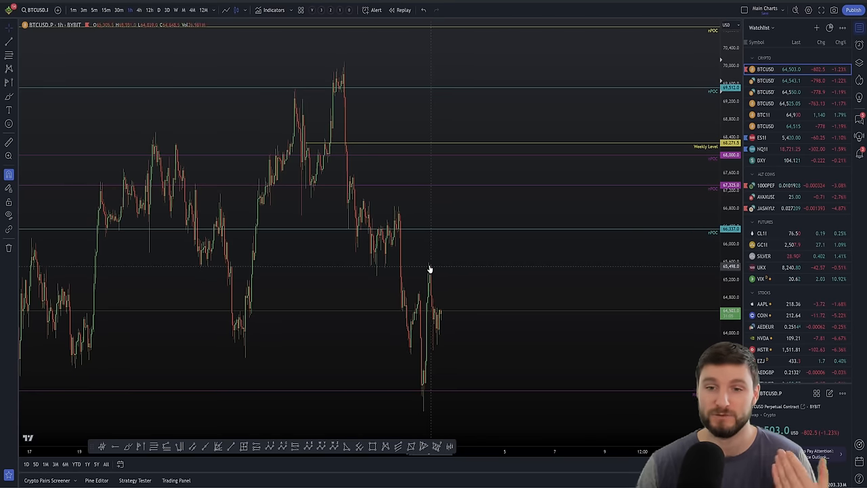
Step: Switch BTCUSD to 15-minute candles and pan across the recent candles
click(105, 9)
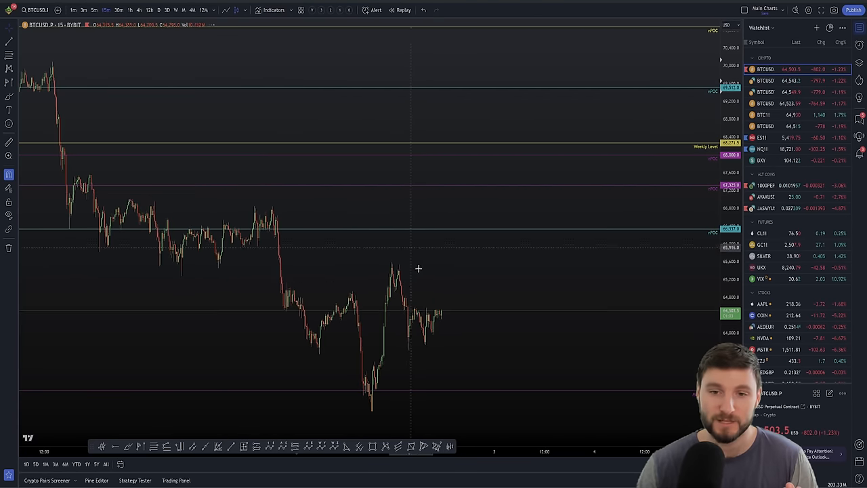
drag(420, 264, 454, 346)
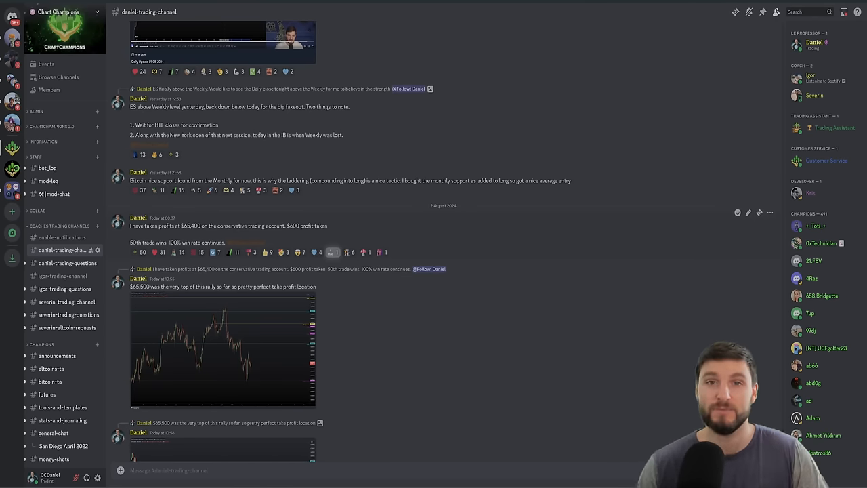
Step: Open daniel-trading-channel to show the $600 profit update at $65,400
double_click(172, 226)
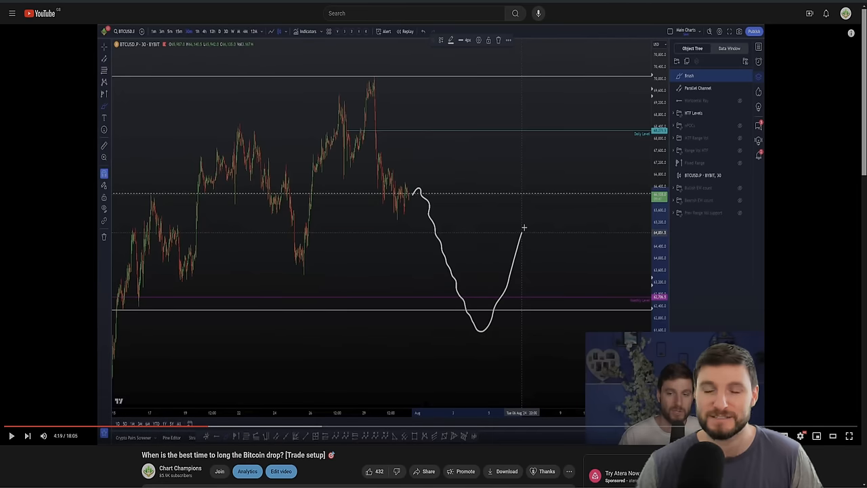
Step: Bring up the YouTube trade-setup video paused at 4:19
click(32, 51)
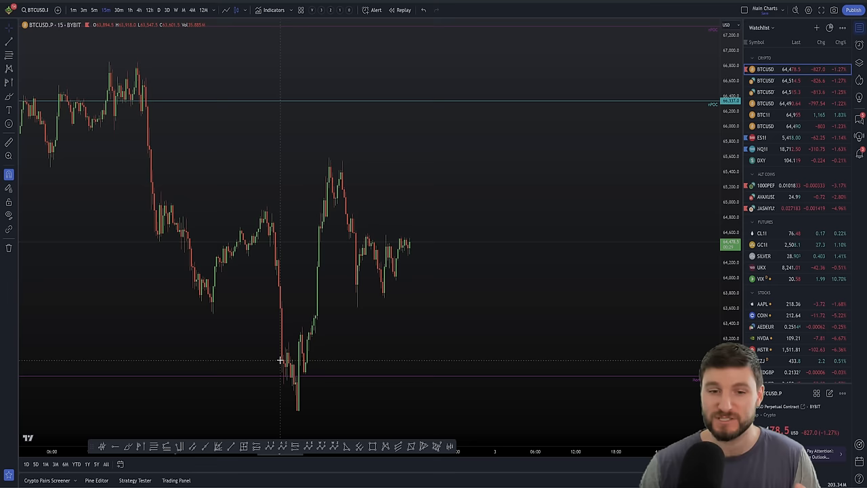
mouse_move(298, 393)
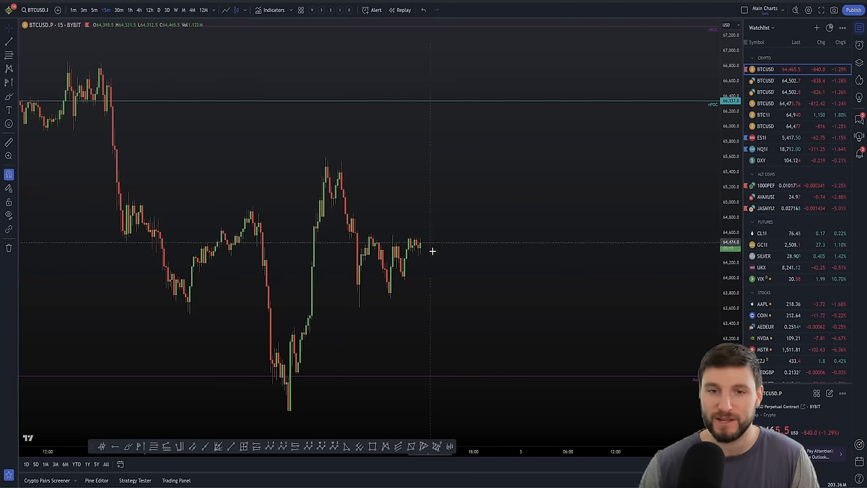
mouse_move(393, 338)
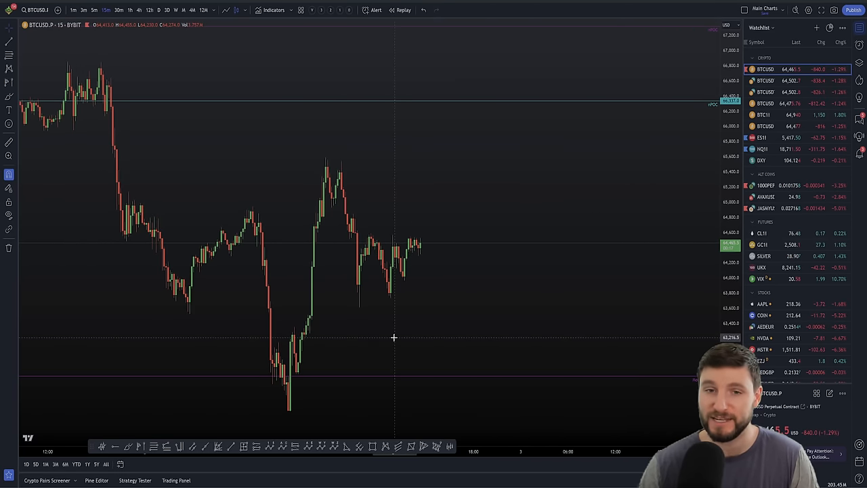
mouse_move(370, 200)
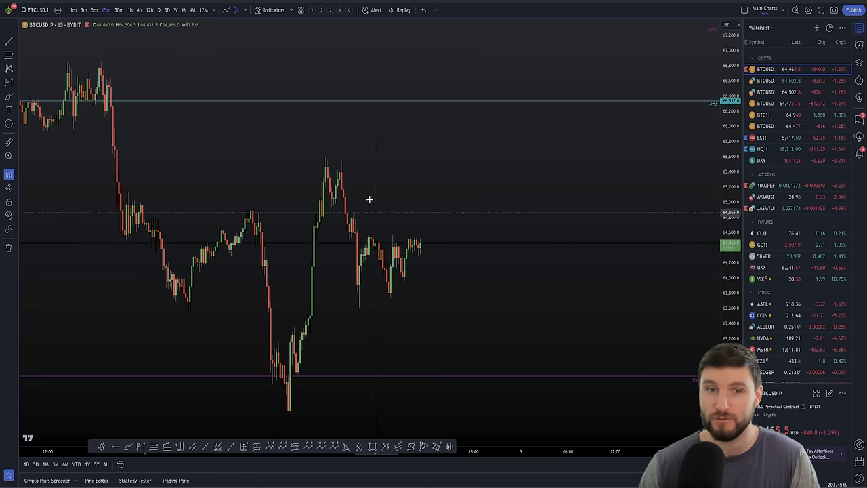
Step: Return to the 15-minute BTCUSD chart around the recent low and rebound
click(140, 10)
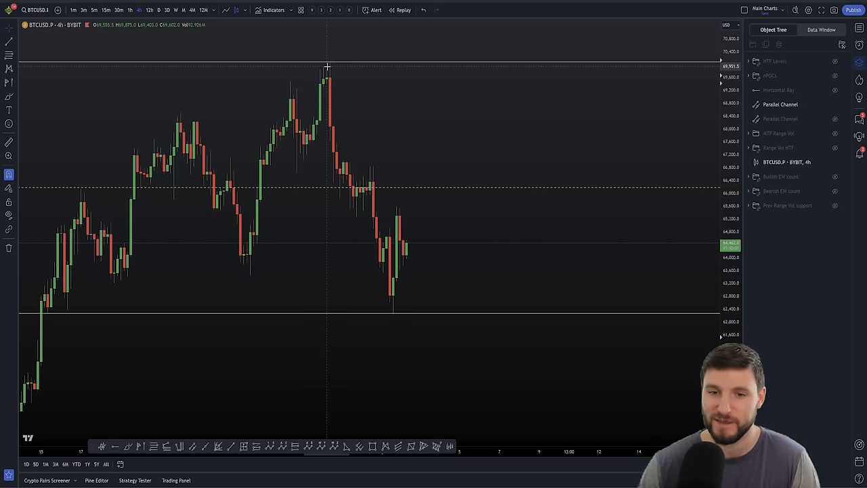
mouse_move(397, 310)
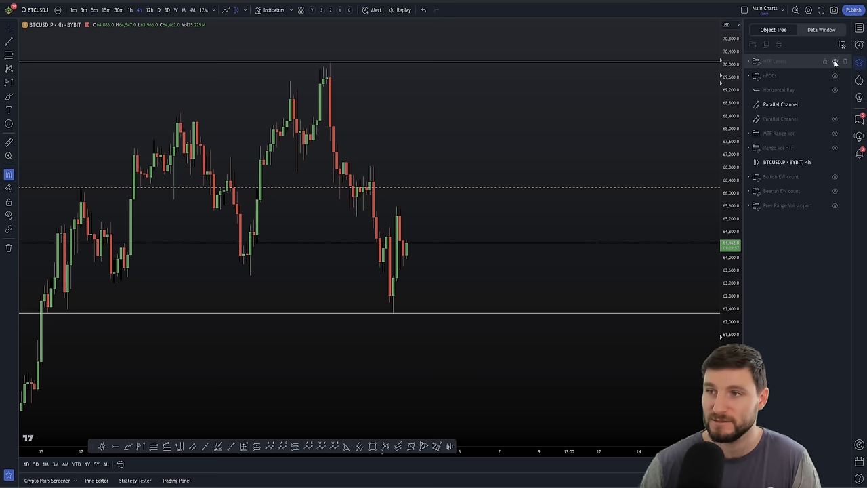
Step: Open the Object Tree panel listing drawing groups on the 4-hour chart
click(835, 61)
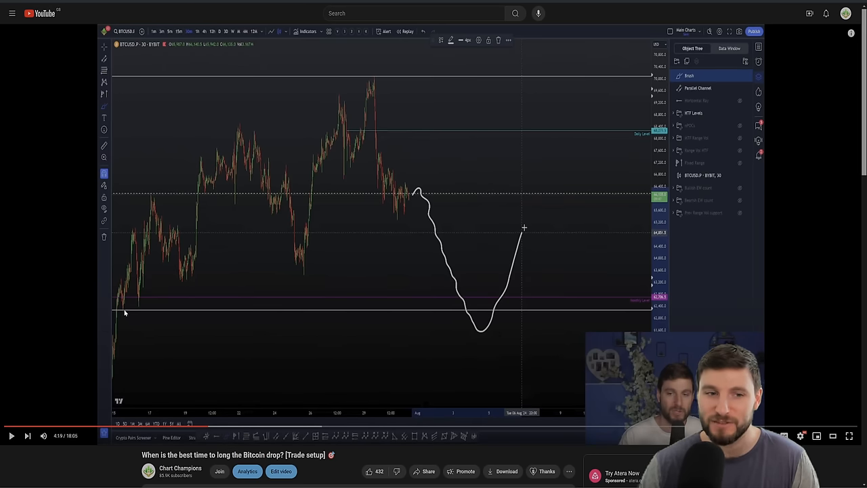
mouse_move(471, 322)
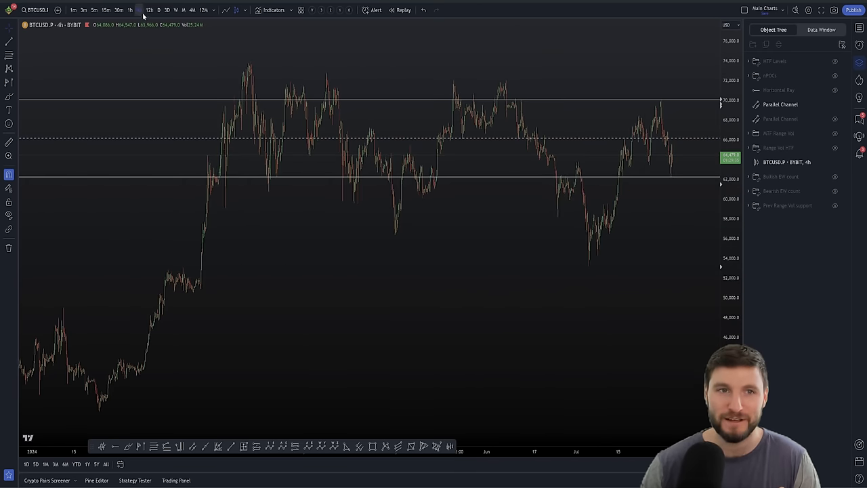
Step: Switch to the 12-hour chart and hide the channel and level drawings
click(149, 9)
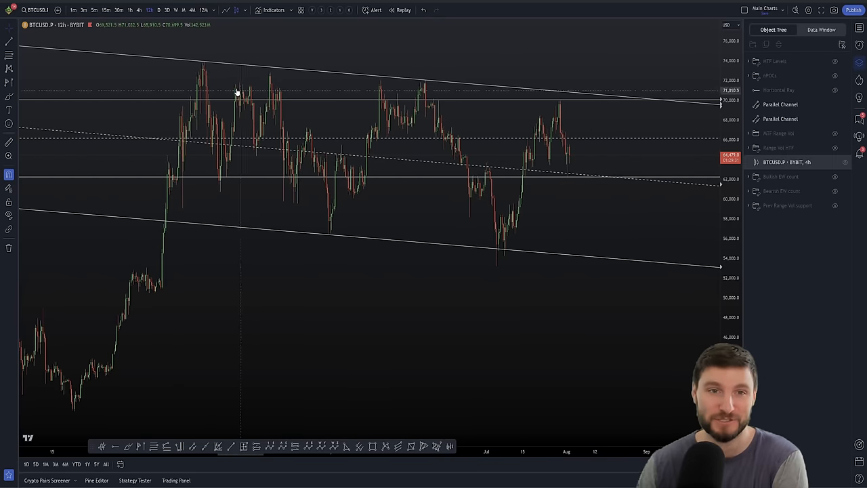
mouse_move(426, 86)
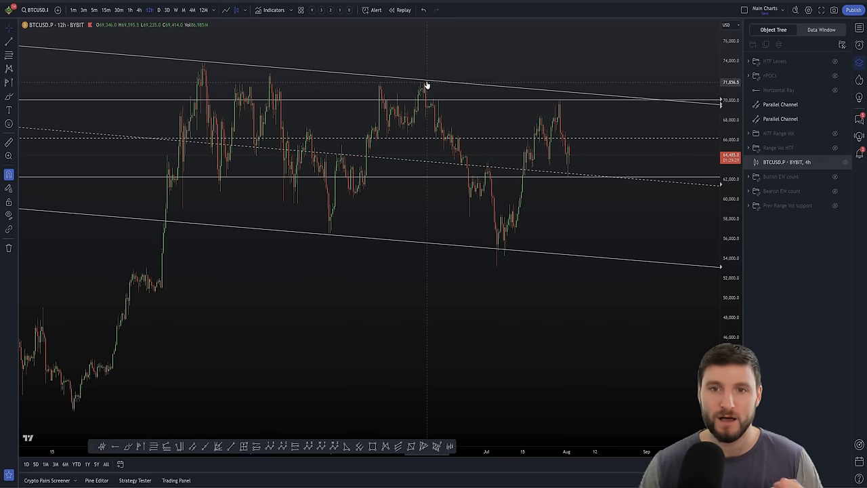
mouse_move(500, 253)
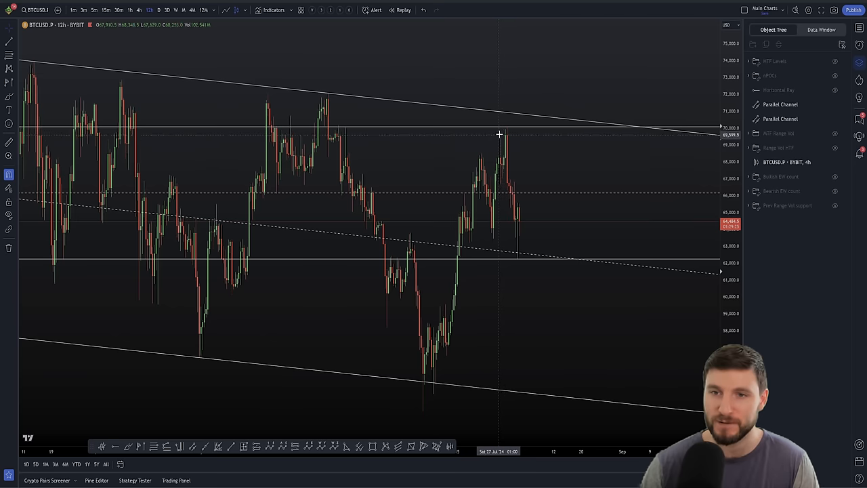
mouse_move(512, 131)
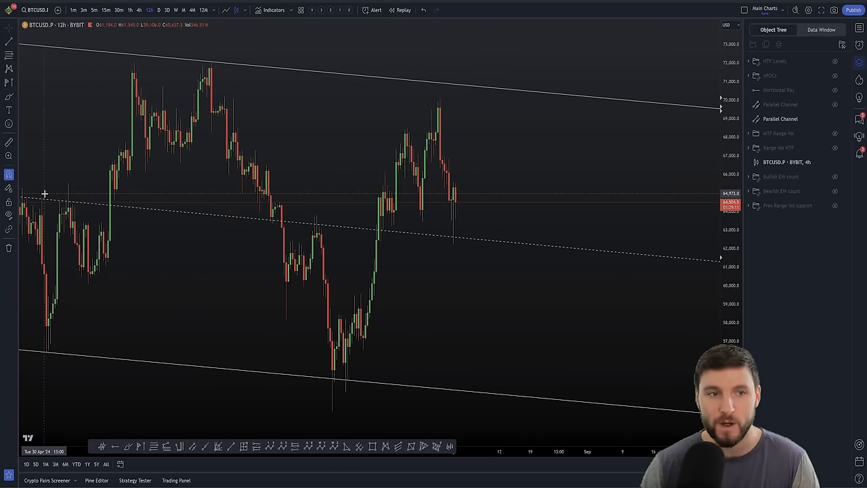
mouse_move(30, 204)
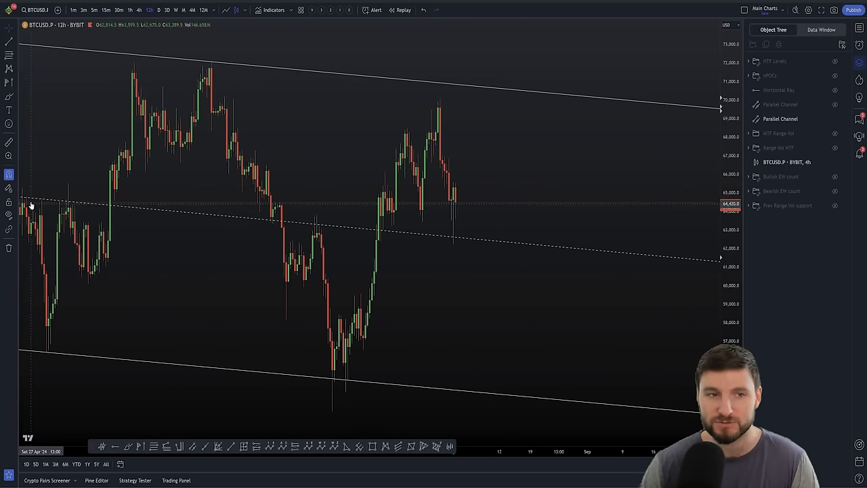
mouse_move(311, 224)
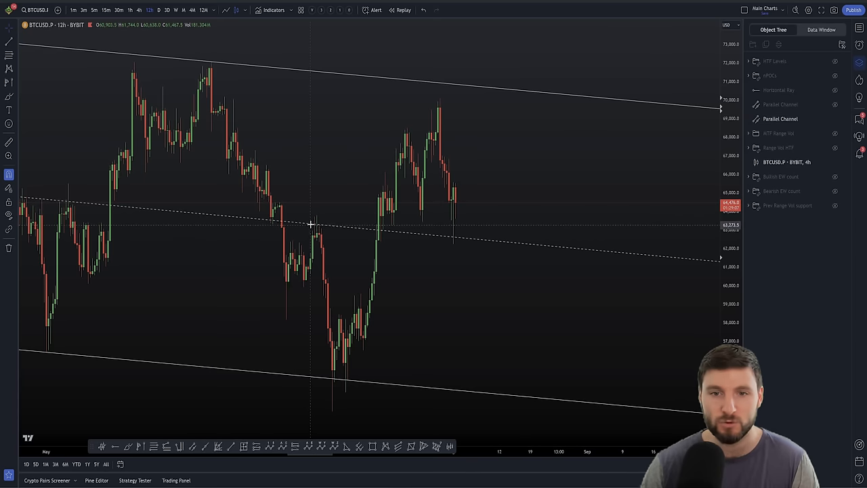
mouse_move(457, 235)
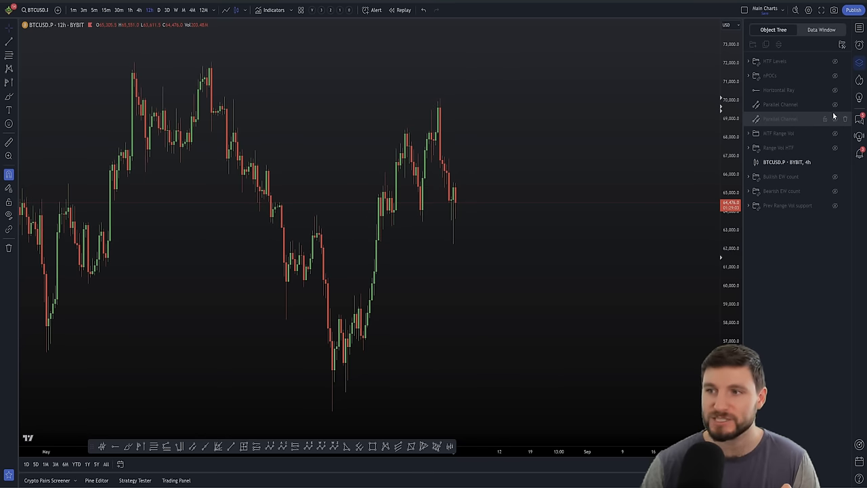
click(118, 9)
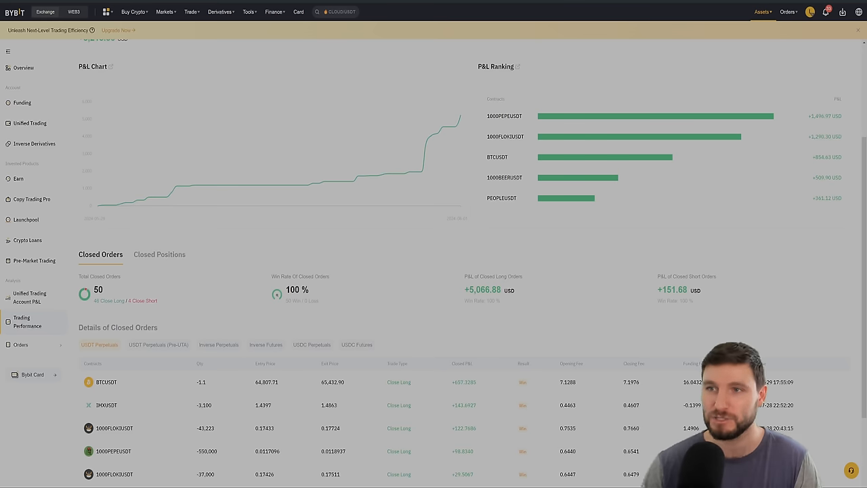
Step: Show Bybit's P&L chart, ranking, 50 closed orders and 100% win rate
double_click(98, 289)
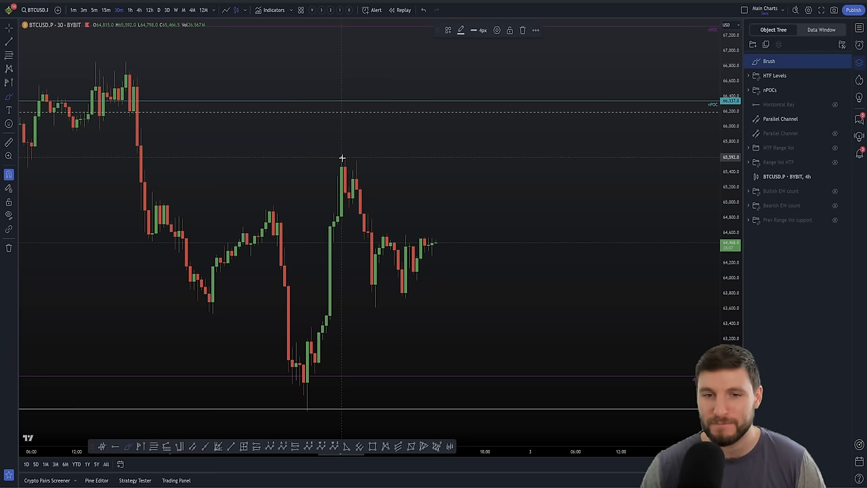
Step: Sketch a brush triangle around the consolidation after the spike on the 30m BTCUSD chart
drag(342, 160, 487, 239)
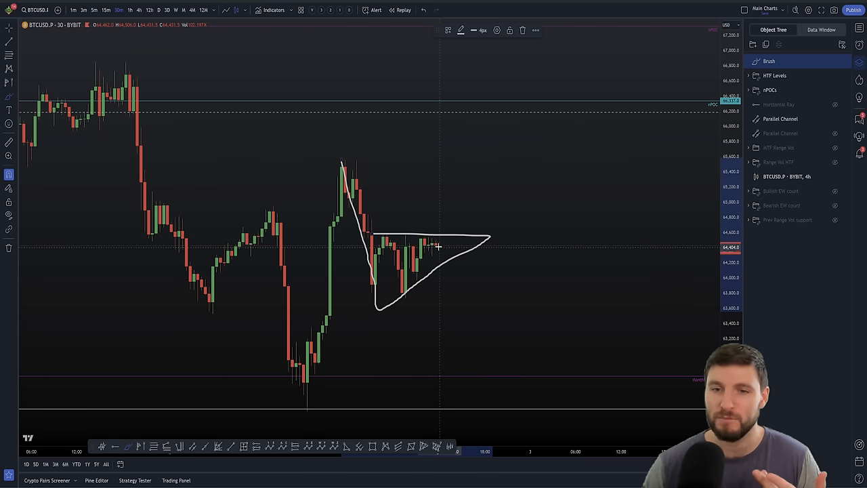
drag(440, 244, 459, 197)
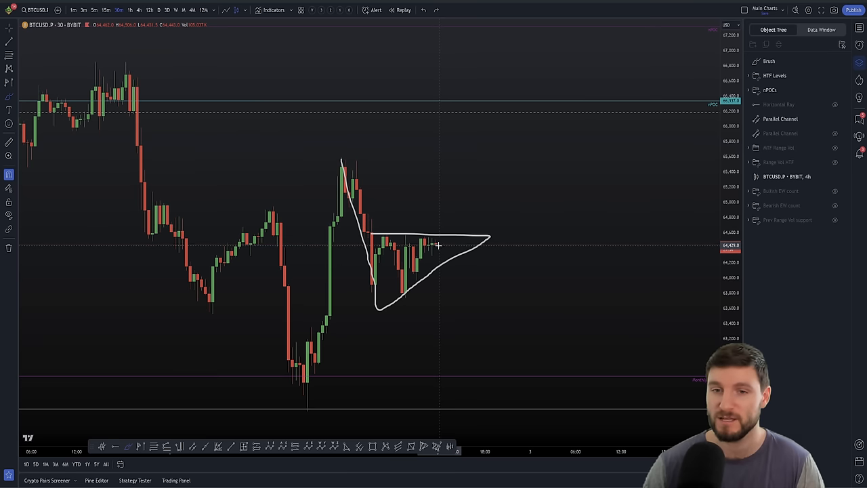
drag(439, 244, 452, 207)
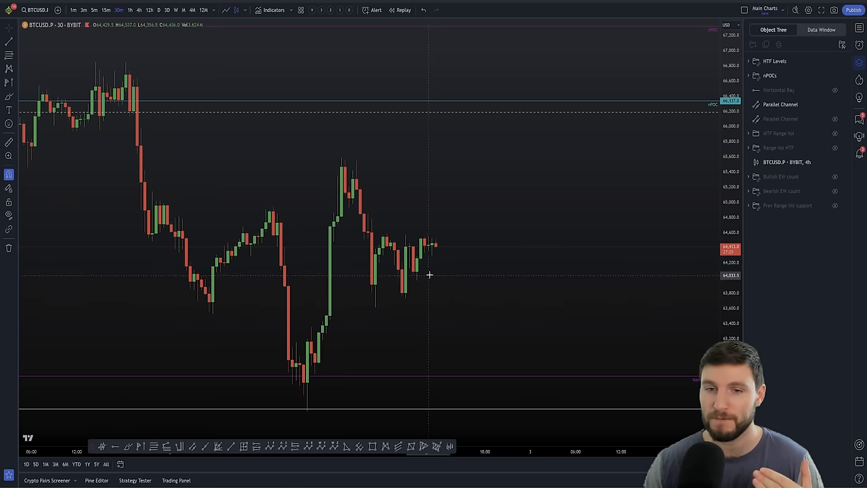
mouse_move(453, 256)
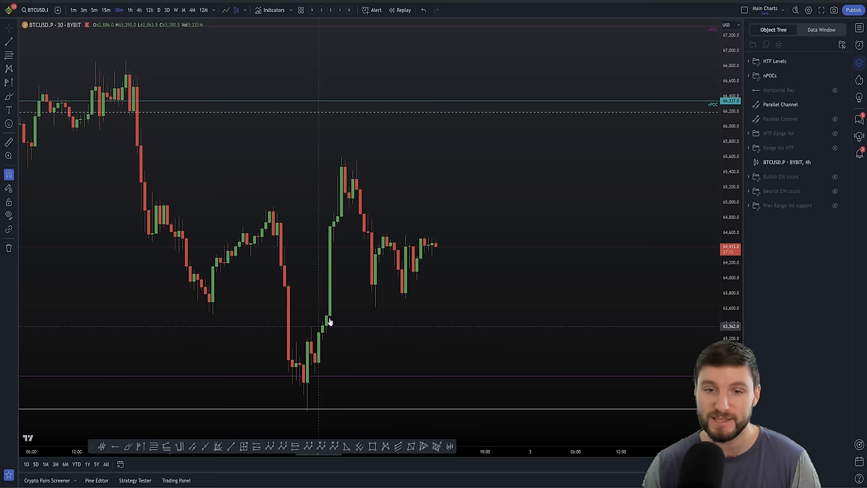
mouse_move(343, 143)
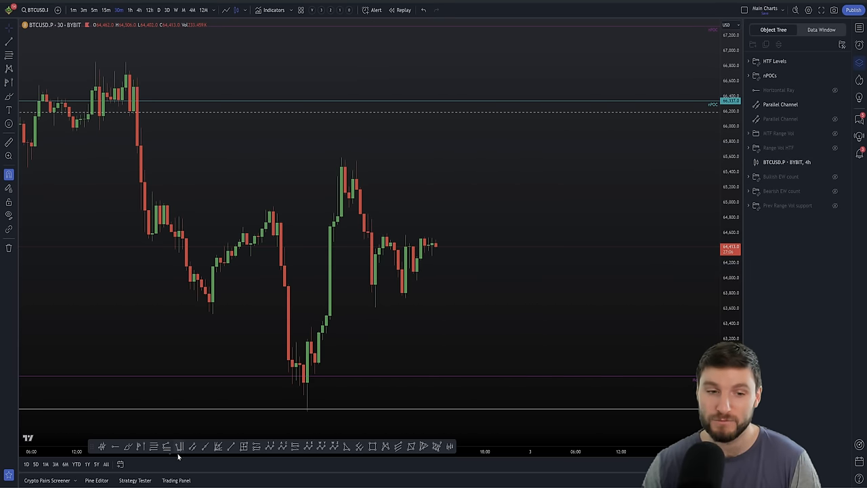
mouse_move(237, 347)
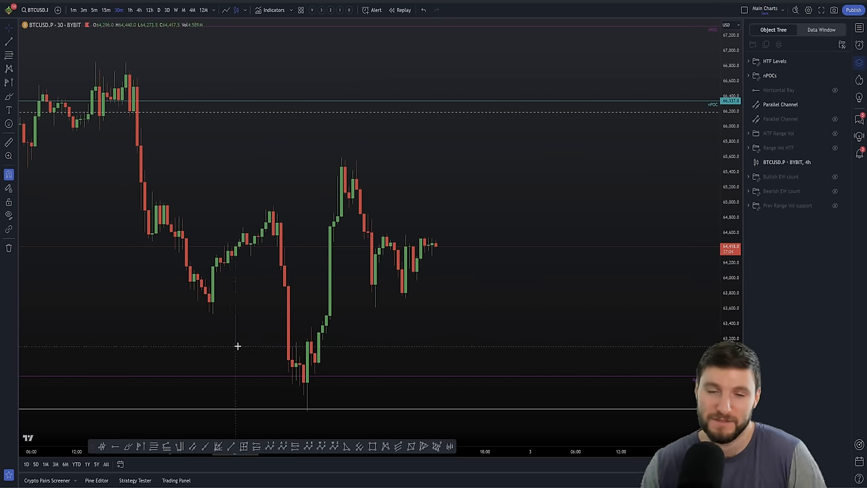
mouse_move(343, 156)
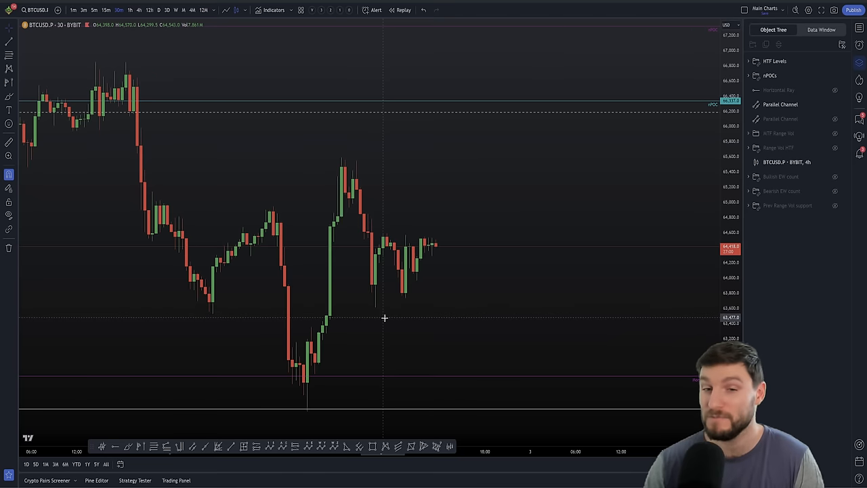
mouse_move(386, 311)
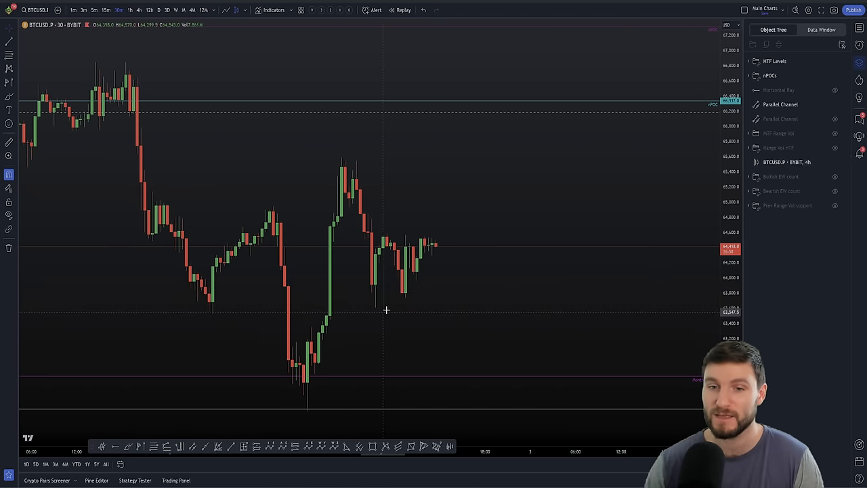
mouse_move(521, 371)
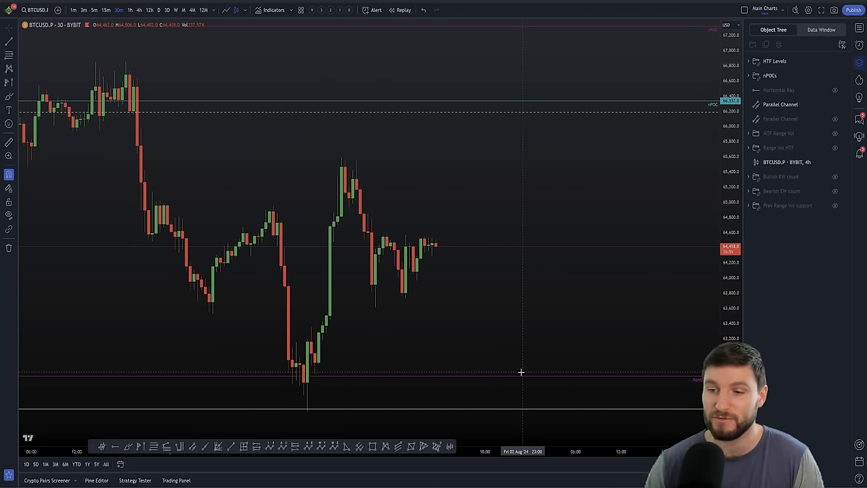
mouse_move(420, 280)
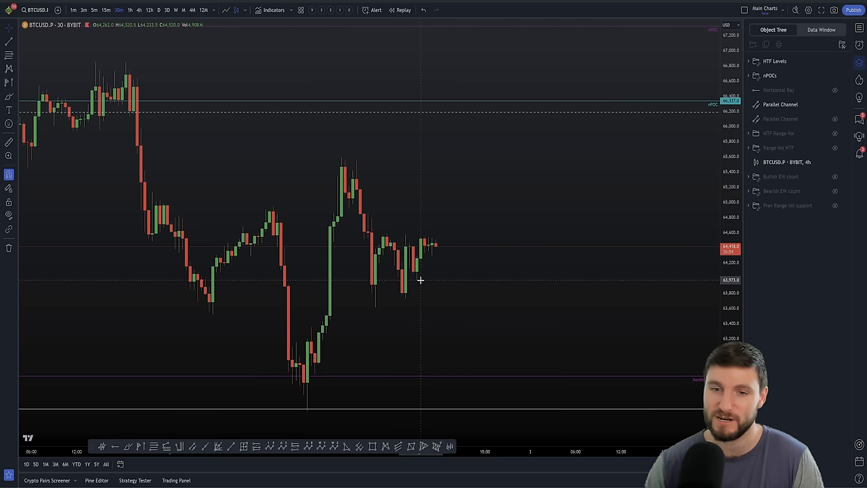
mouse_move(428, 276)
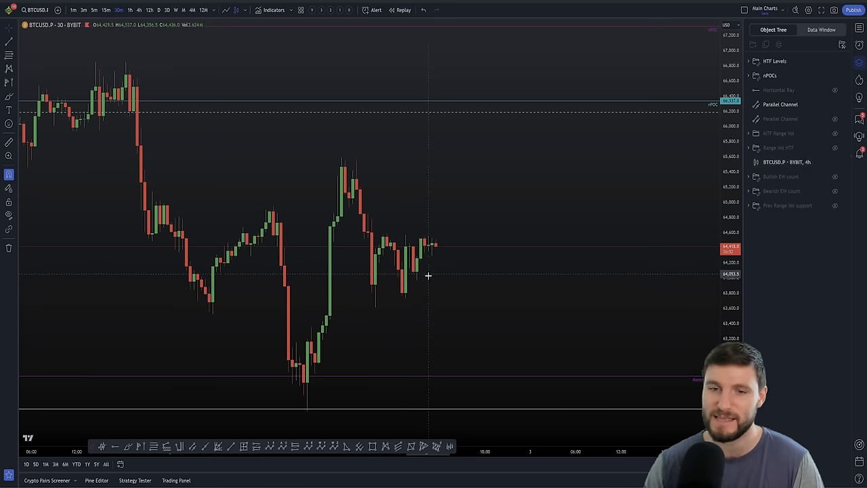
mouse_move(439, 259)
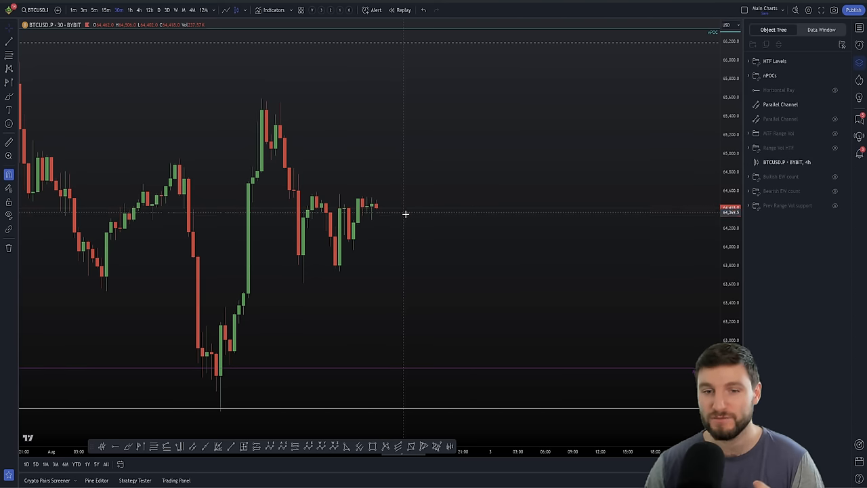
mouse_move(462, 249)
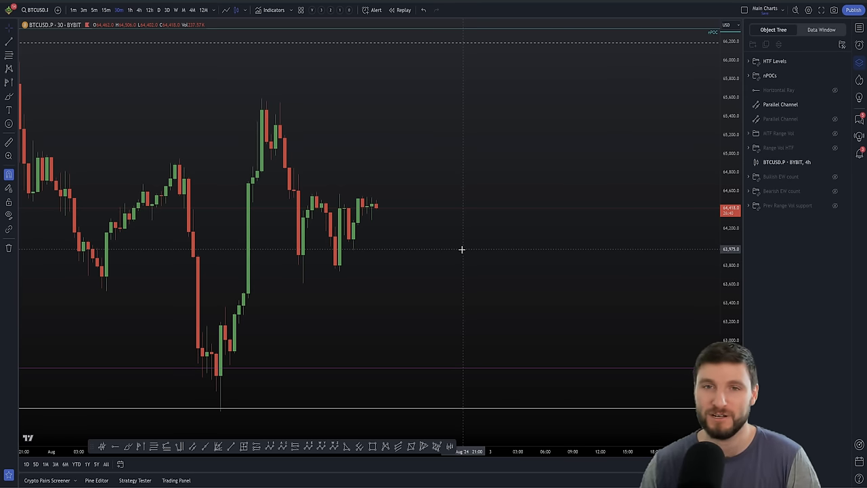
mouse_move(368, 222)
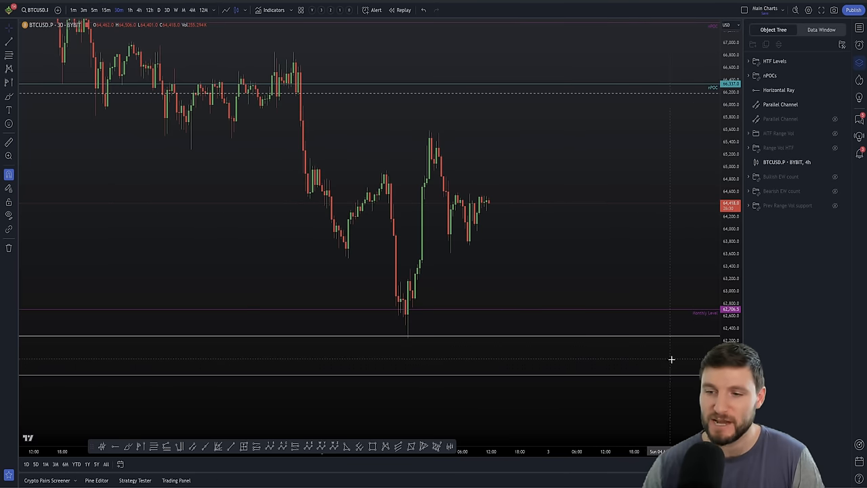
mouse_move(693, 369)
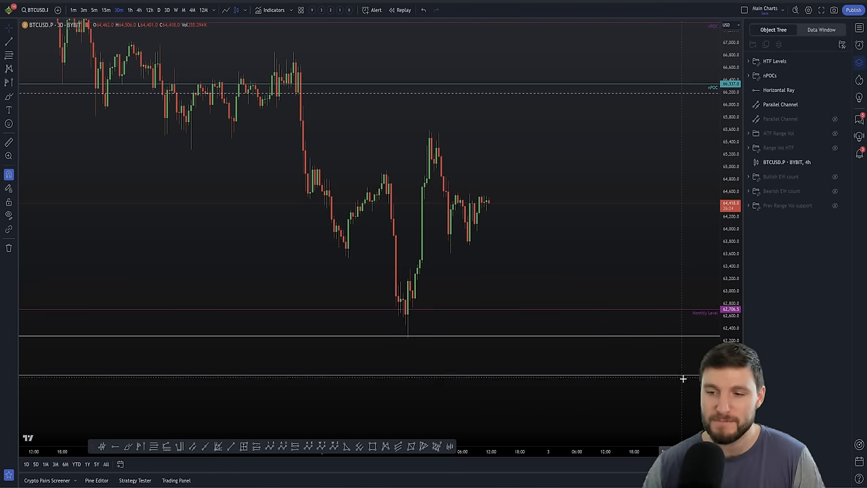
mouse_move(688, 384)
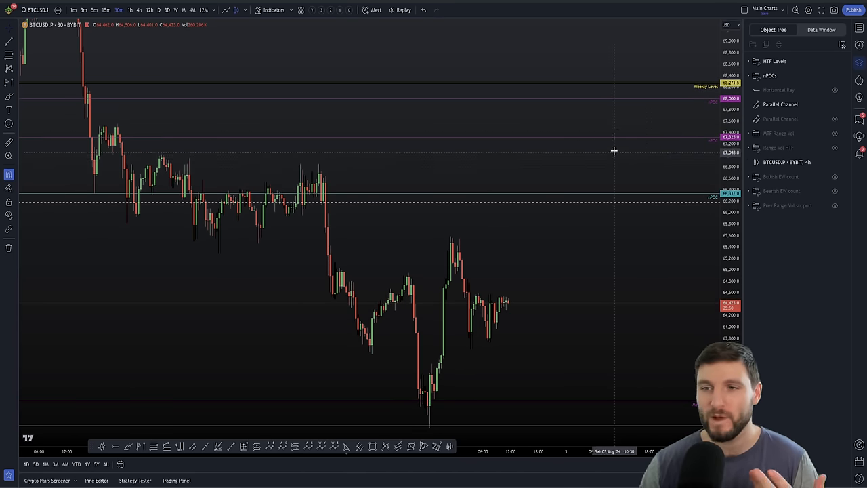
mouse_move(633, 152)
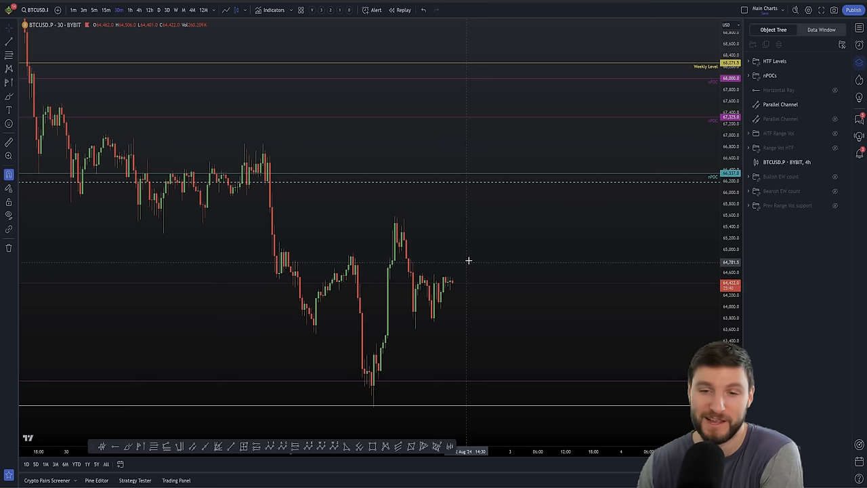
mouse_move(660, 208)
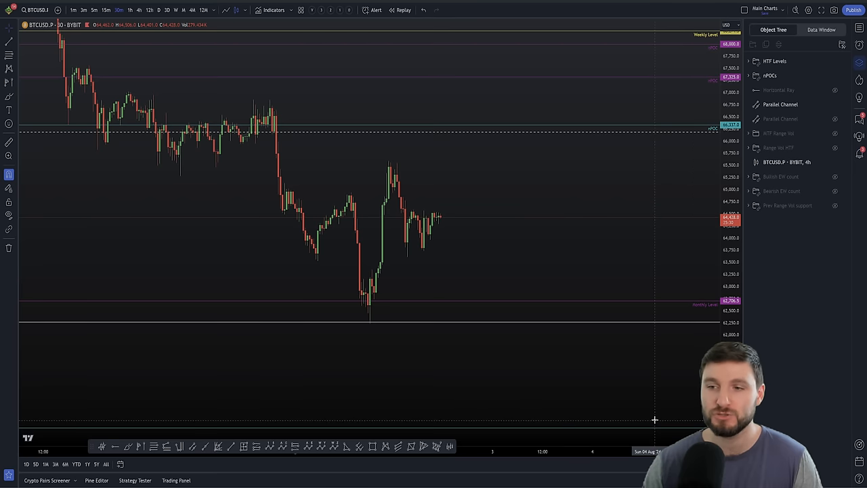
mouse_move(594, 228)
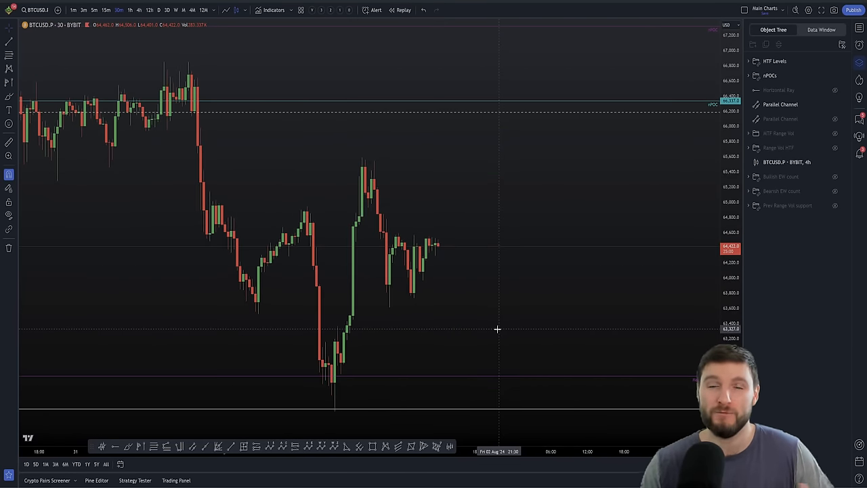
mouse_move(486, 285)
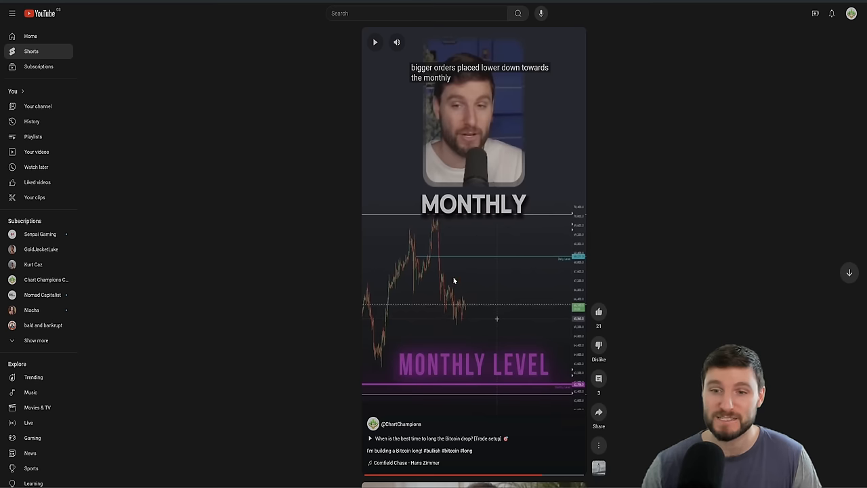
mouse_move(442, 332)
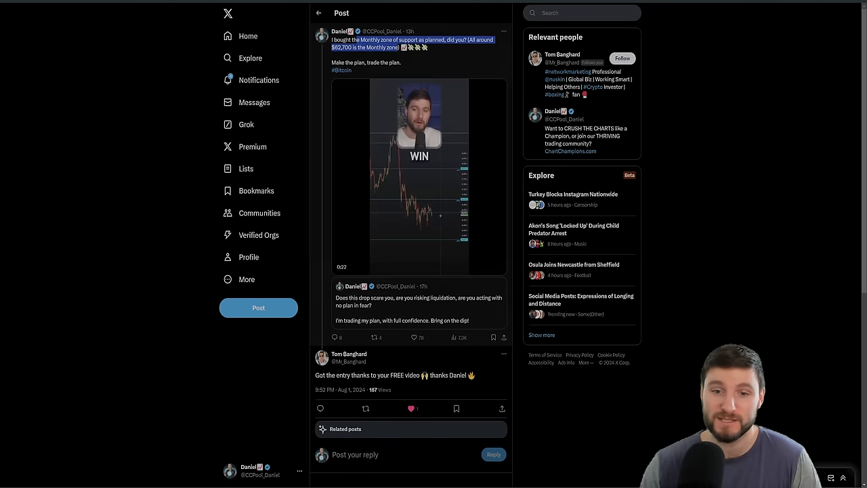
scroll(down, 3)
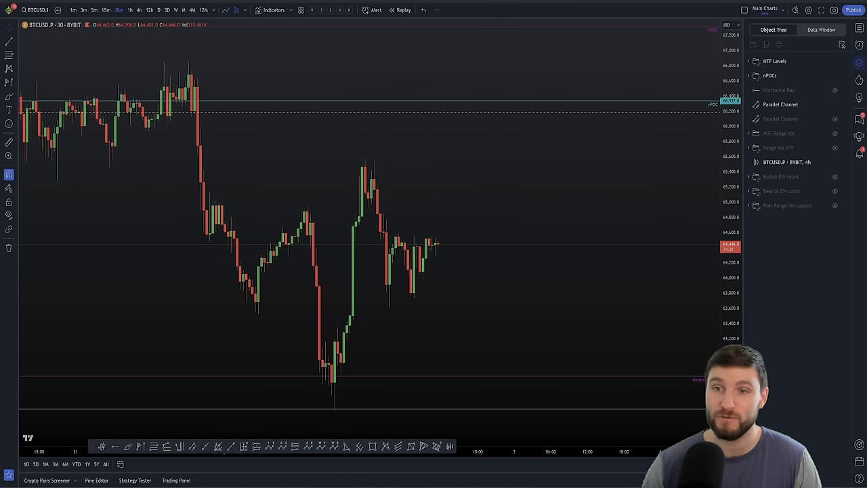
mouse_move(366, 171)
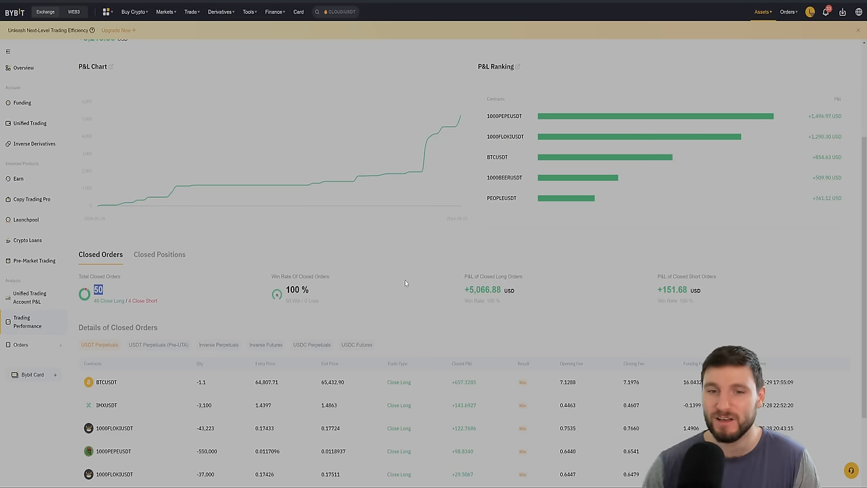
mouse_move(154, 371)
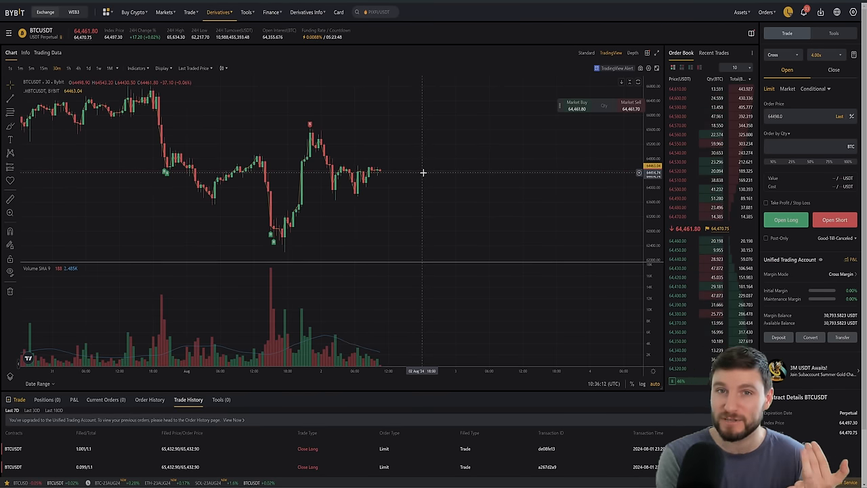
mouse_move(385, 158)
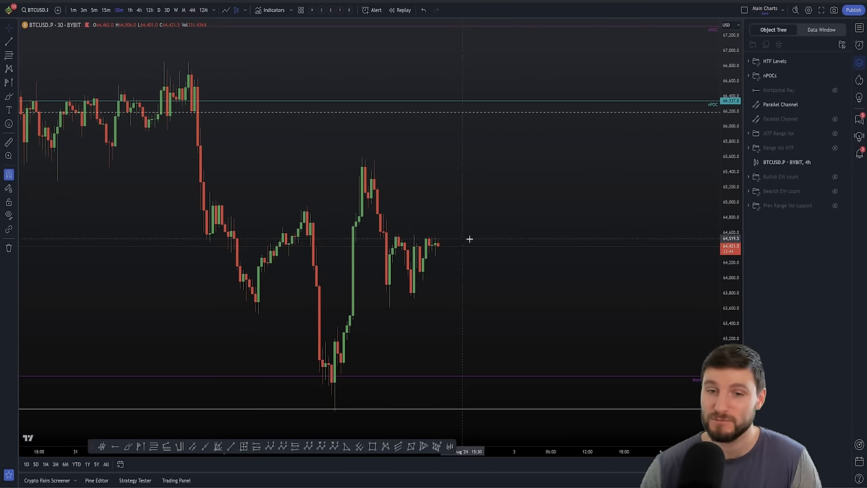
mouse_move(409, 228)
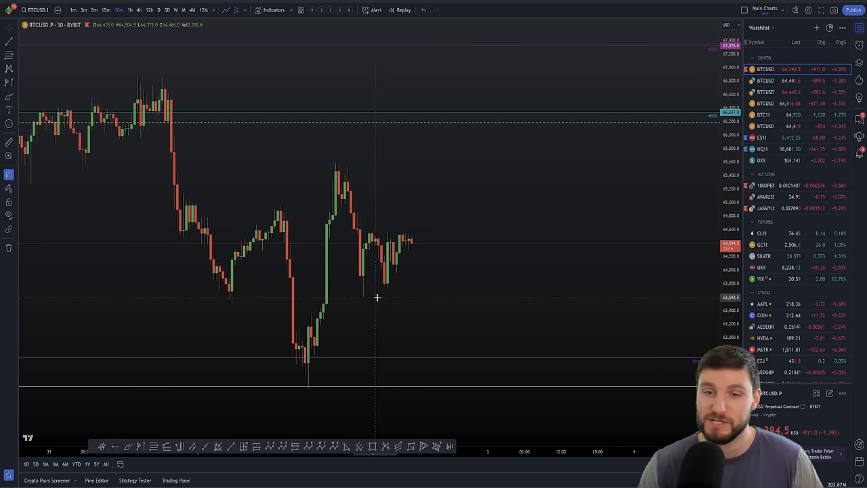
mouse_move(409, 248)
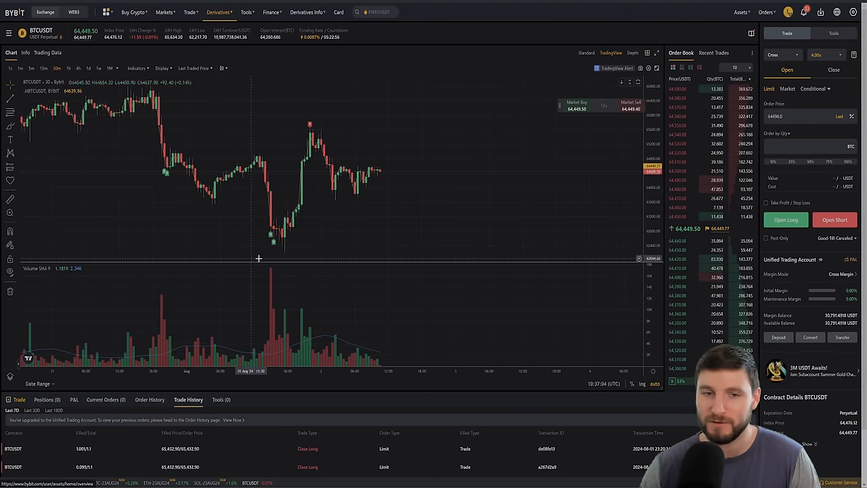
mouse_move(300, 246)
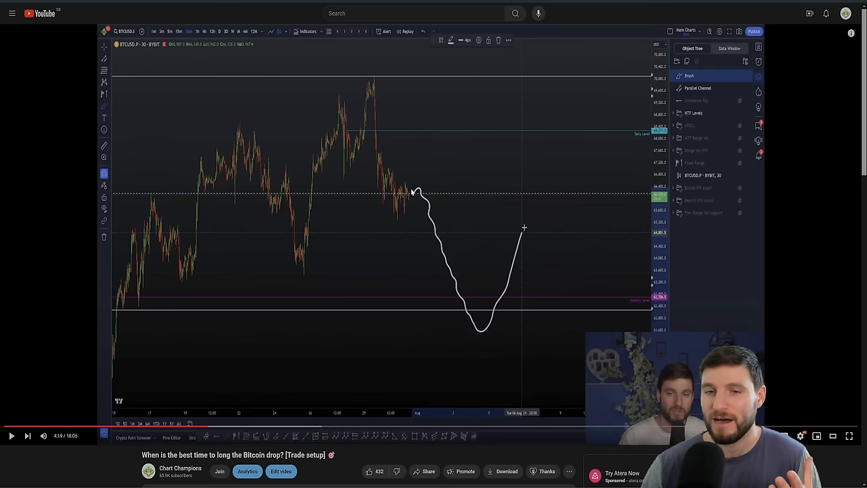
mouse_move(576, 163)
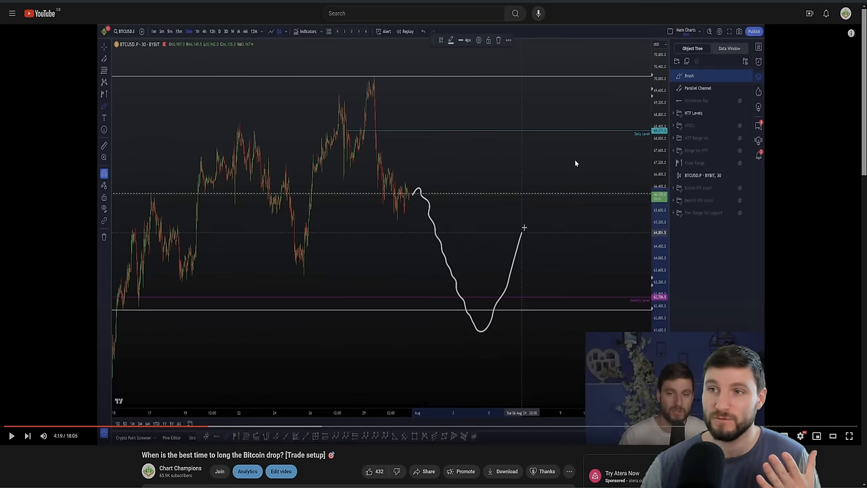
mouse_move(538, 203)
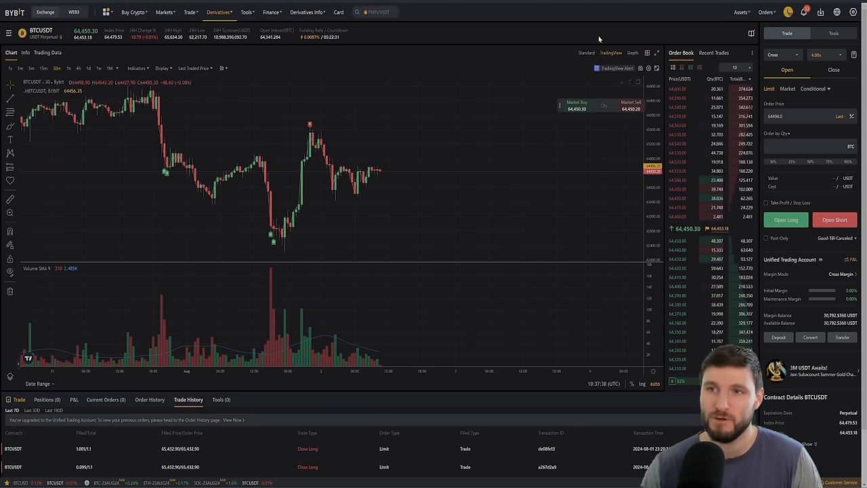
mouse_move(475, 176)
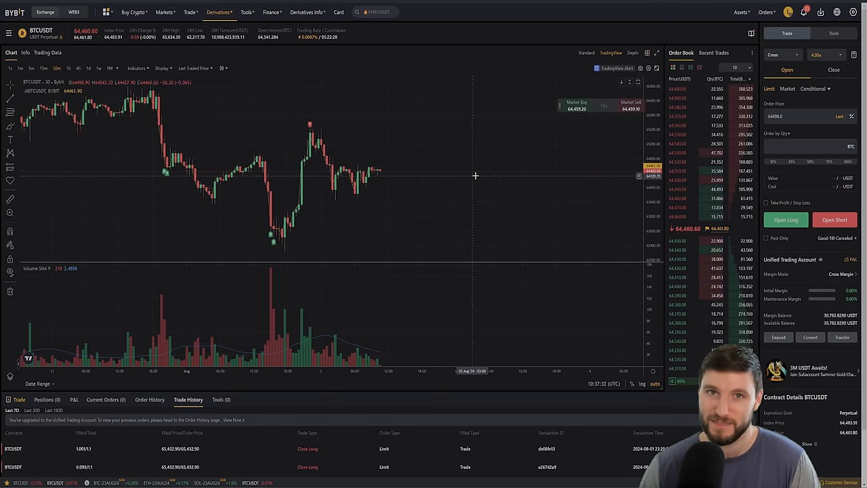
mouse_move(411, 151)
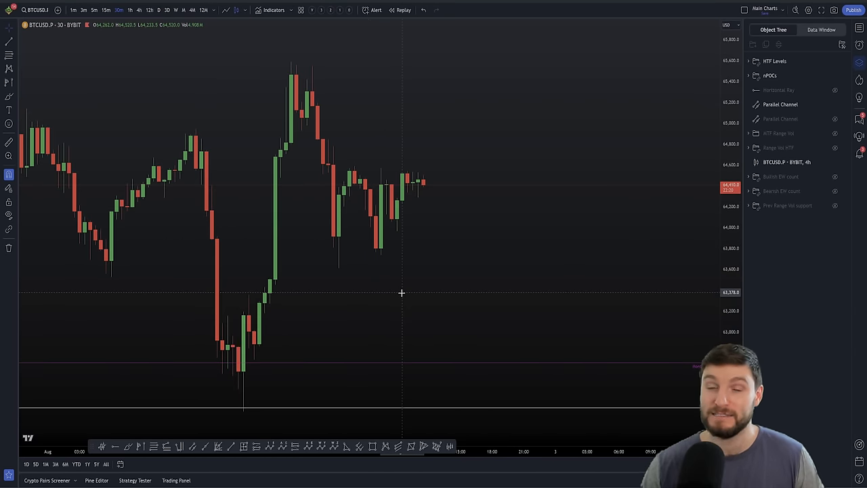
mouse_move(608, 241)
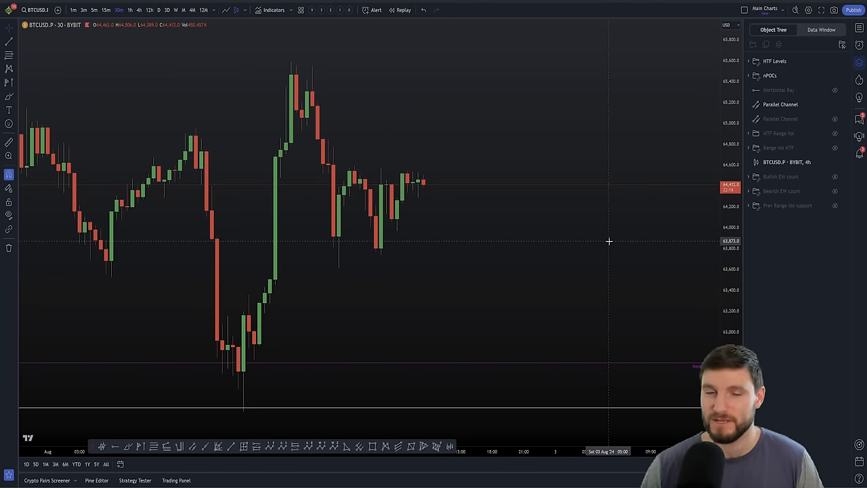
mouse_move(568, 232)
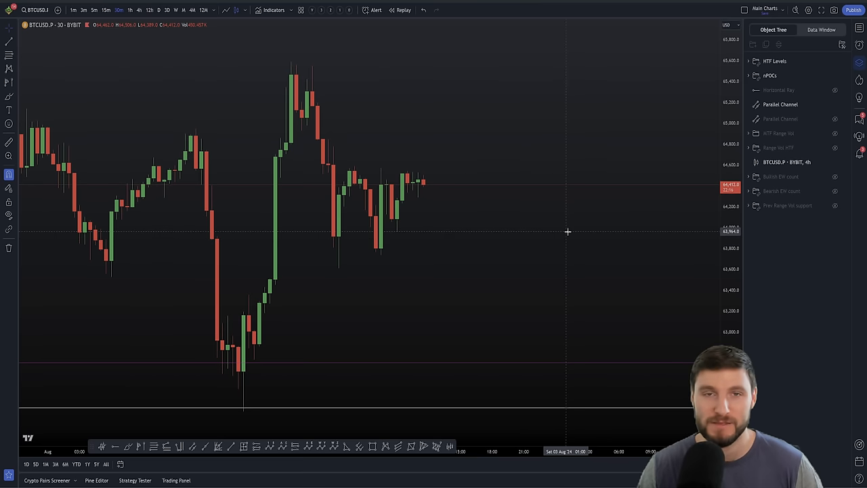
mouse_move(557, 95)
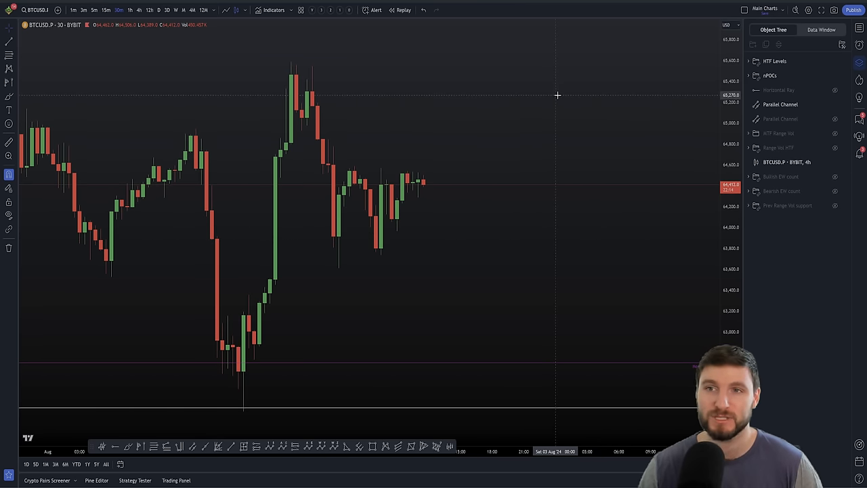
mouse_move(446, 92)
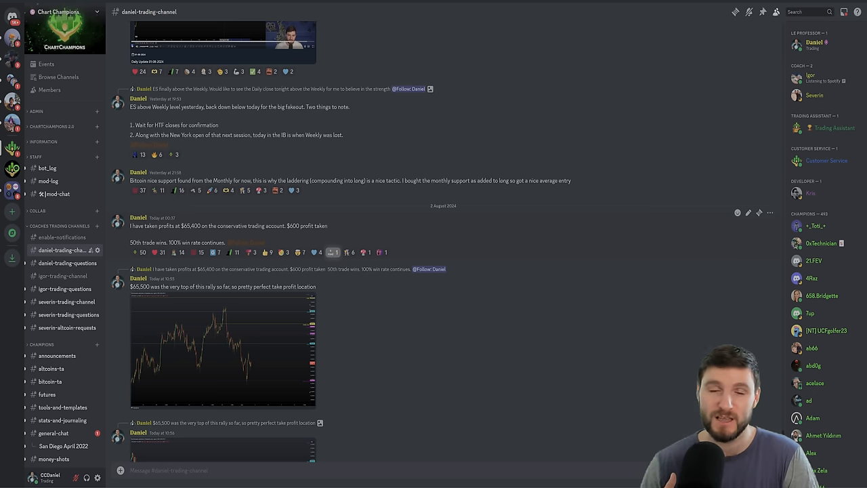
mouse_move(352, 236)
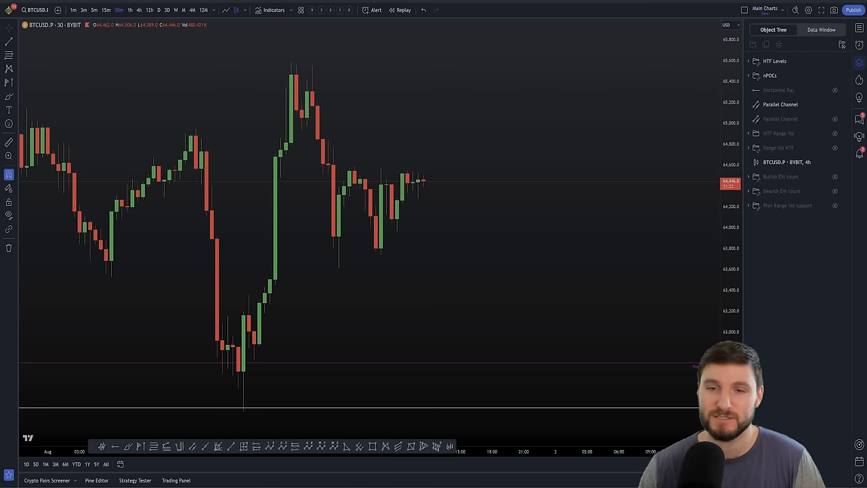
mouse_move(465, 189)
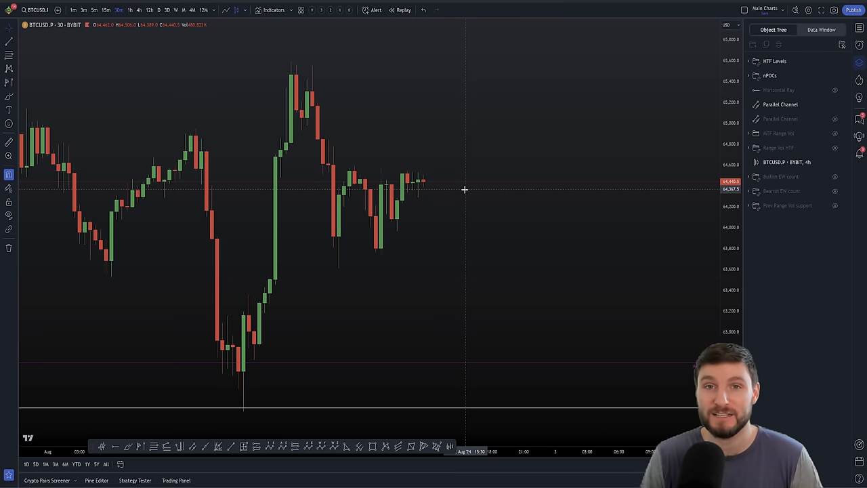
mouse_move(460, 159)
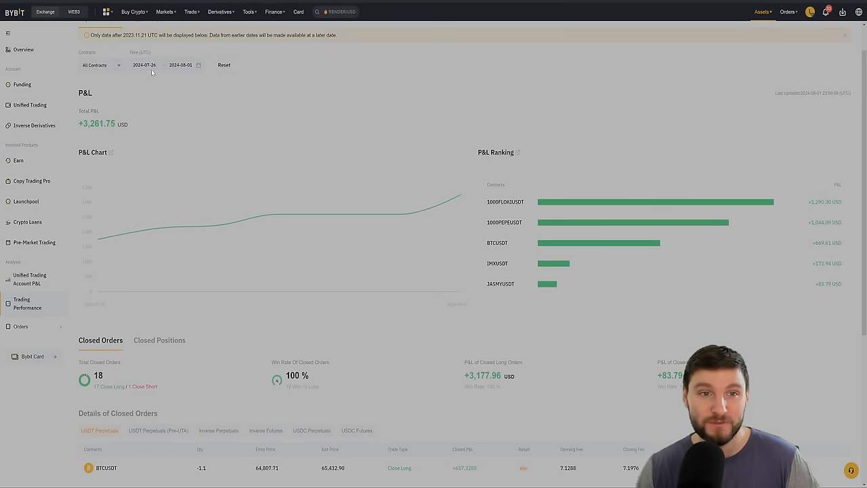
Step: Set the performance start date to 2024-05-29 and scroll to the 50 closed orders
click(143, 65)
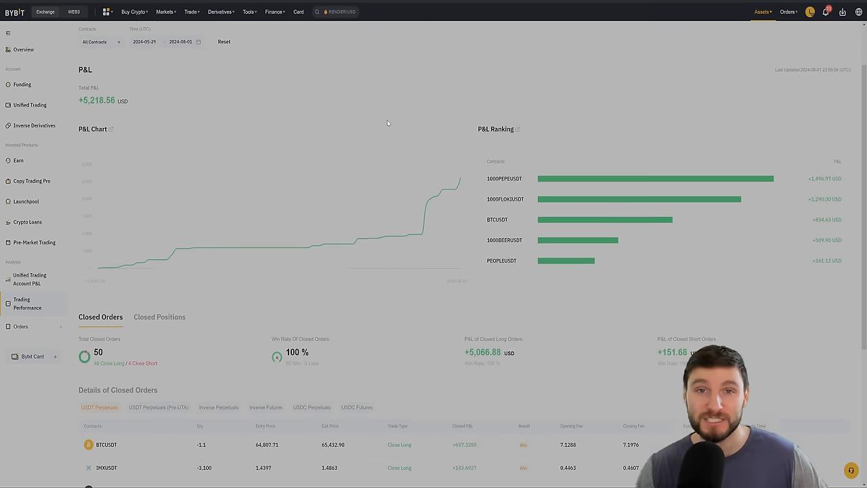
scroll(down, 3)
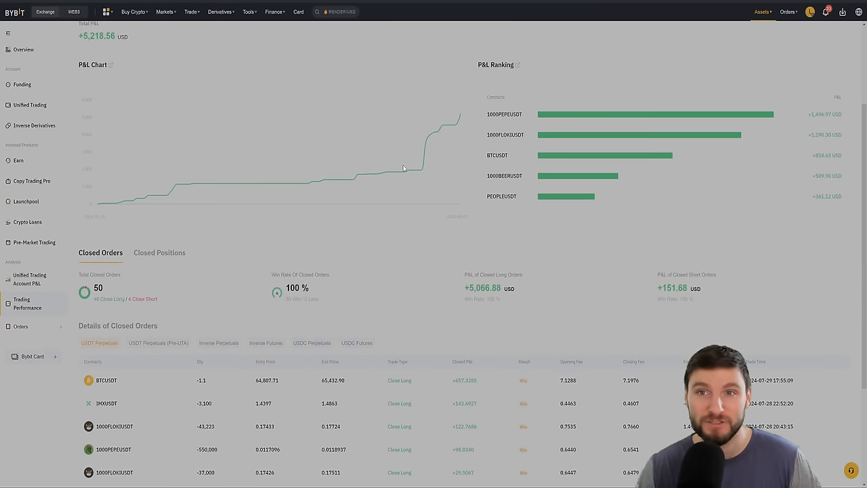